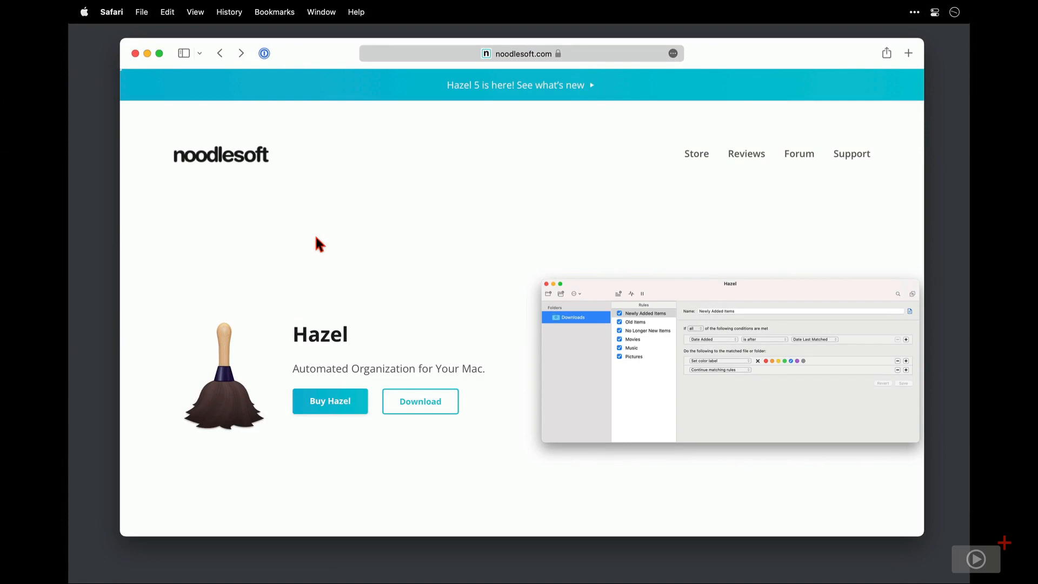
pyautogui.moveTo(580, 187)
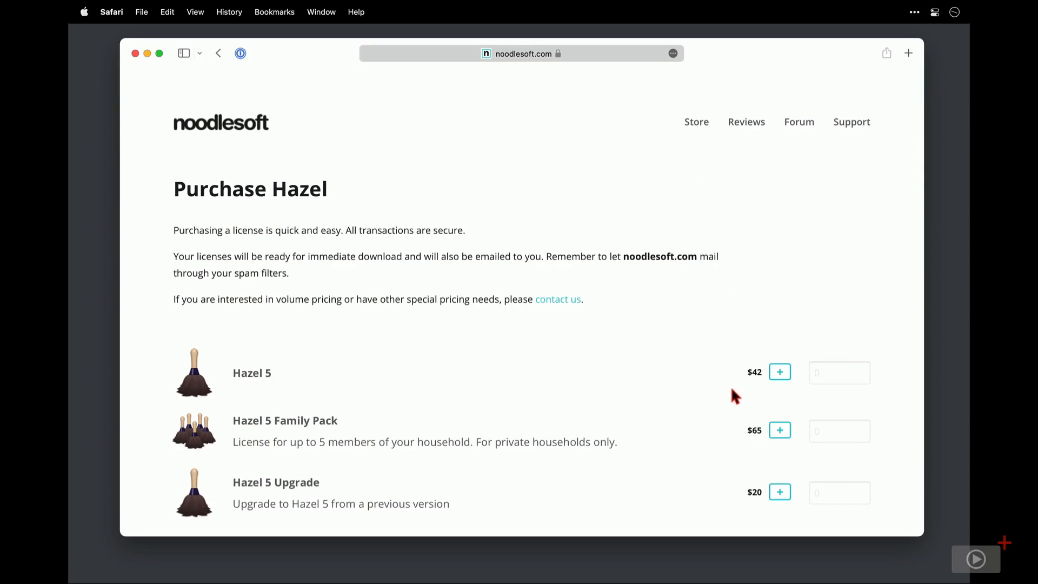
pyautogui.moveTo(733, 435)
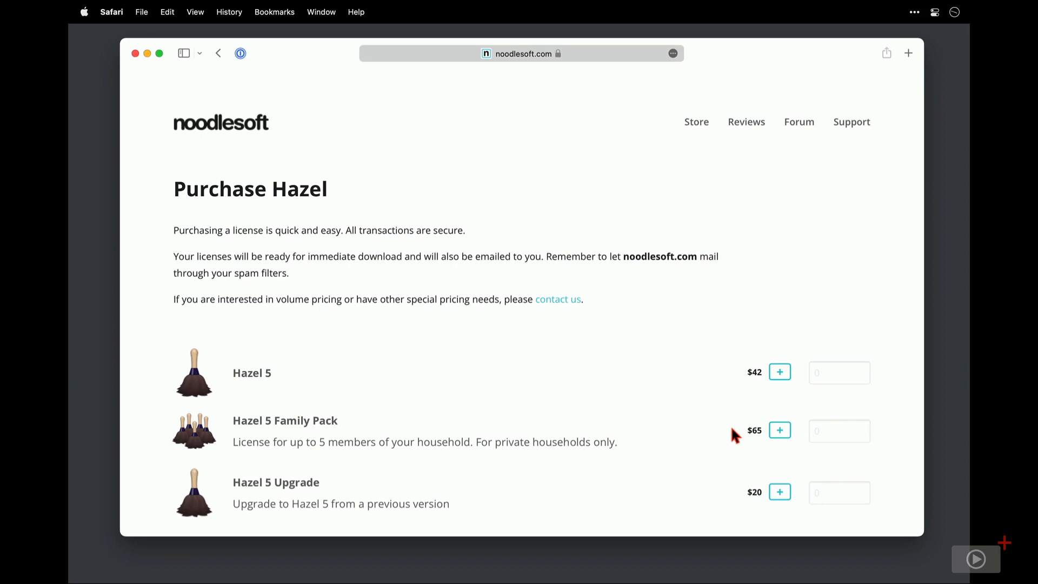
pyautogui.moveTo(737, 501)
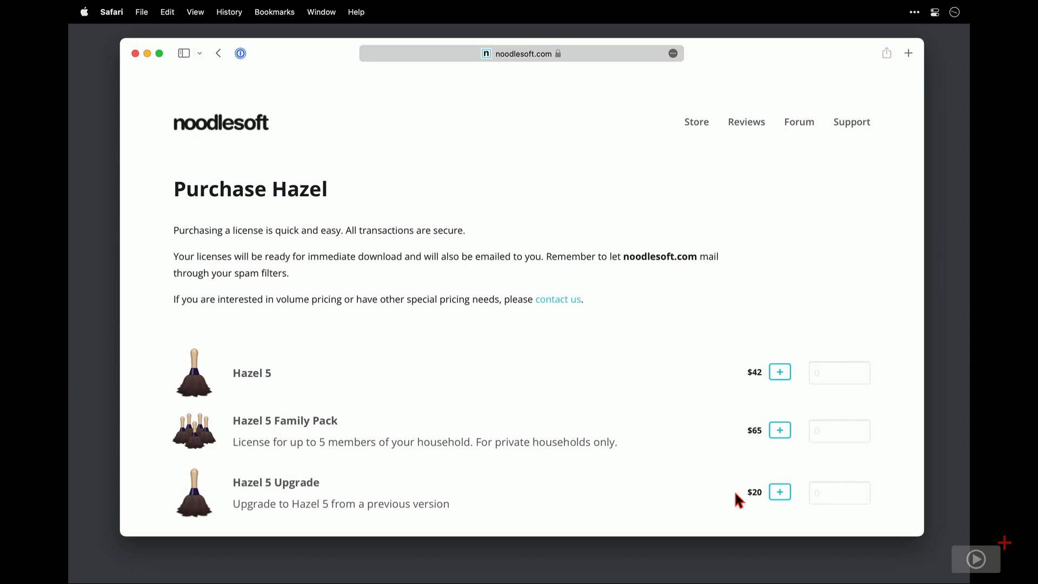
# Scroll through the Hazel 5, Family Pack and Upgrade prices and payment methods, then back up
pyautogui.scroll(-3)
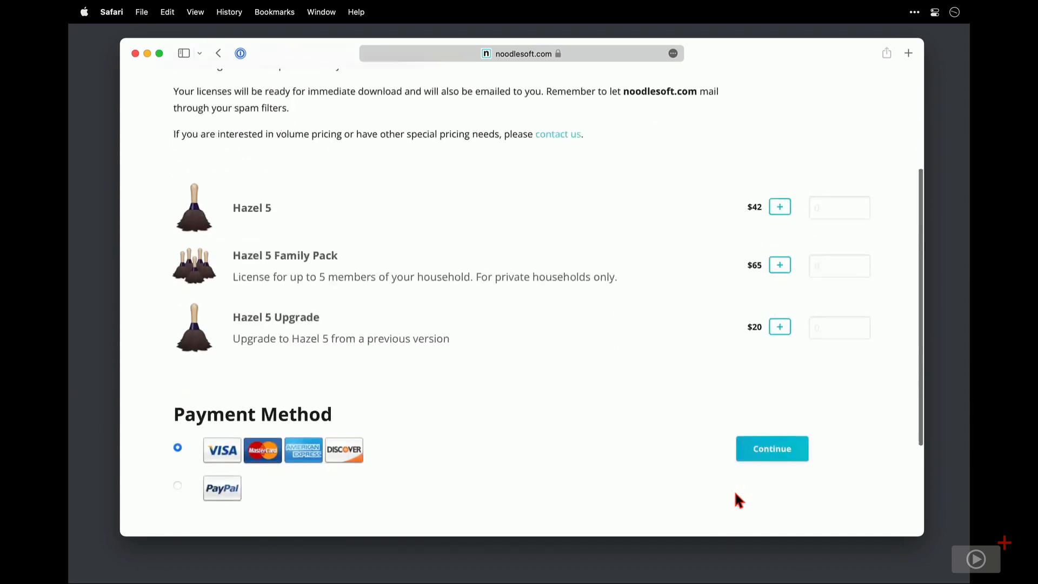
pyautogui.scroll(-3)
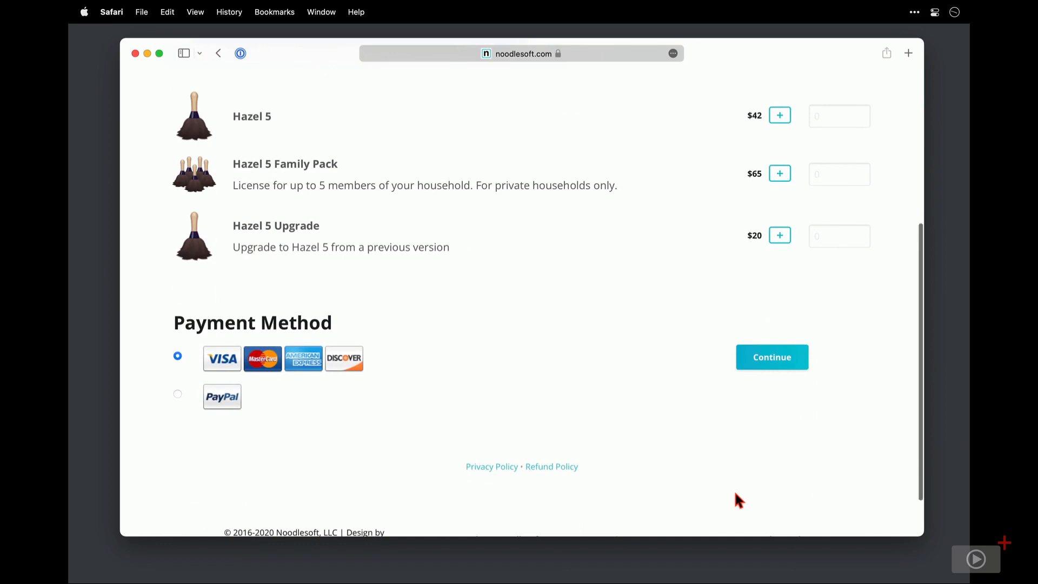
pyautogui.scroll(3)
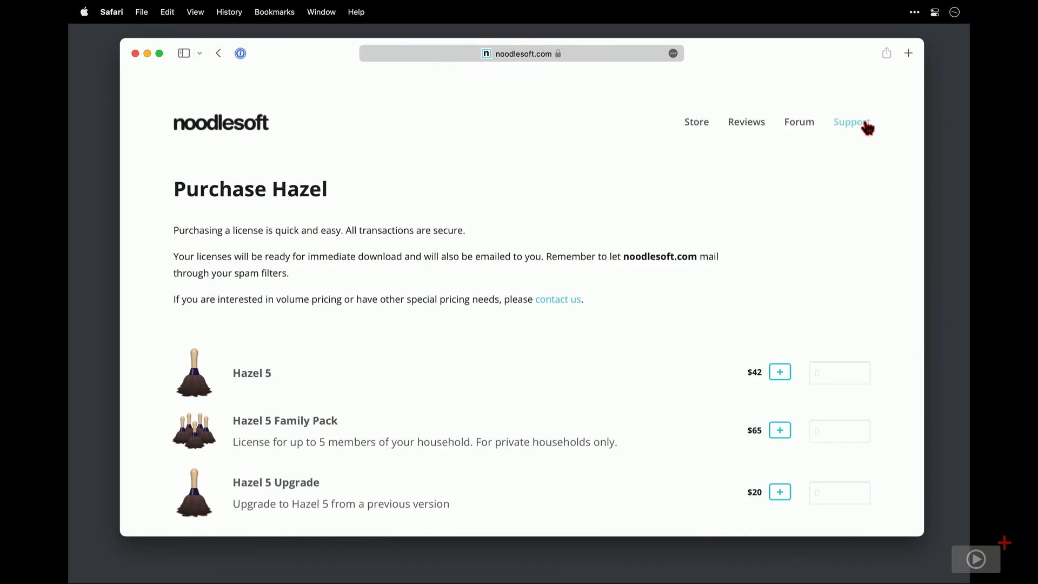
pyautogui.click(853, 121)
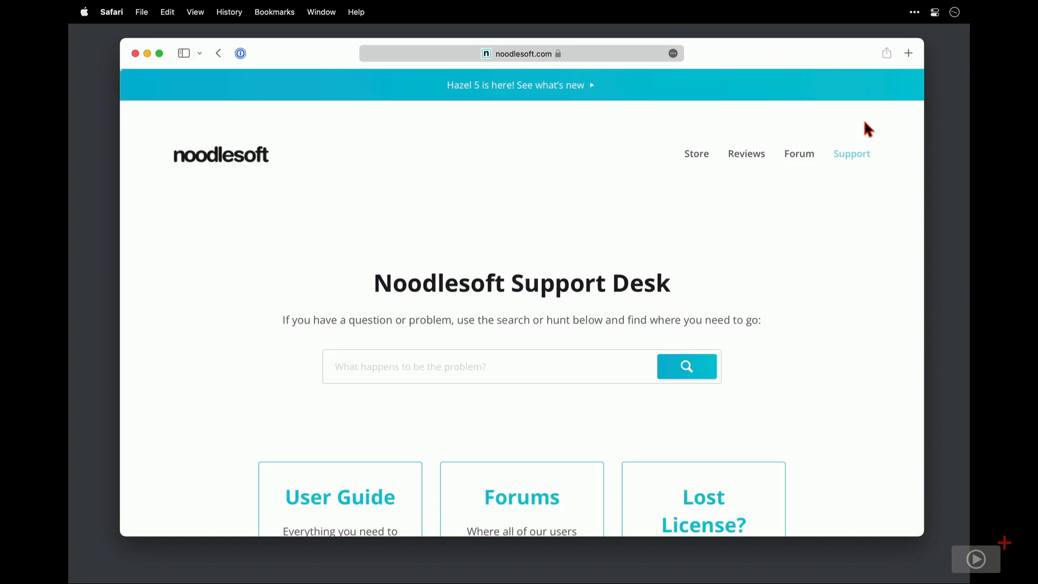
pyautogui.scroll(-3)
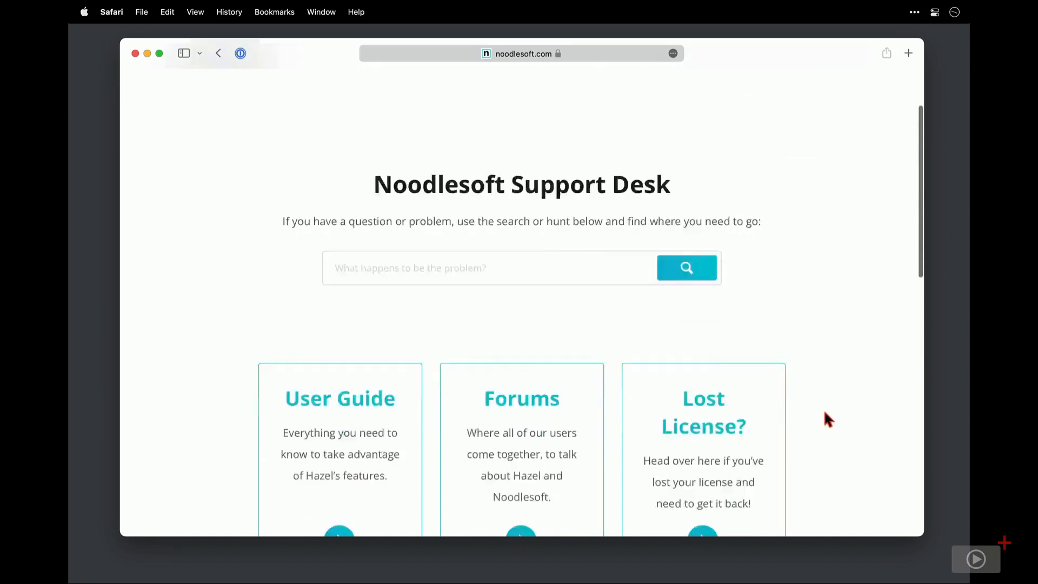
pyautogui.scroll(-3)
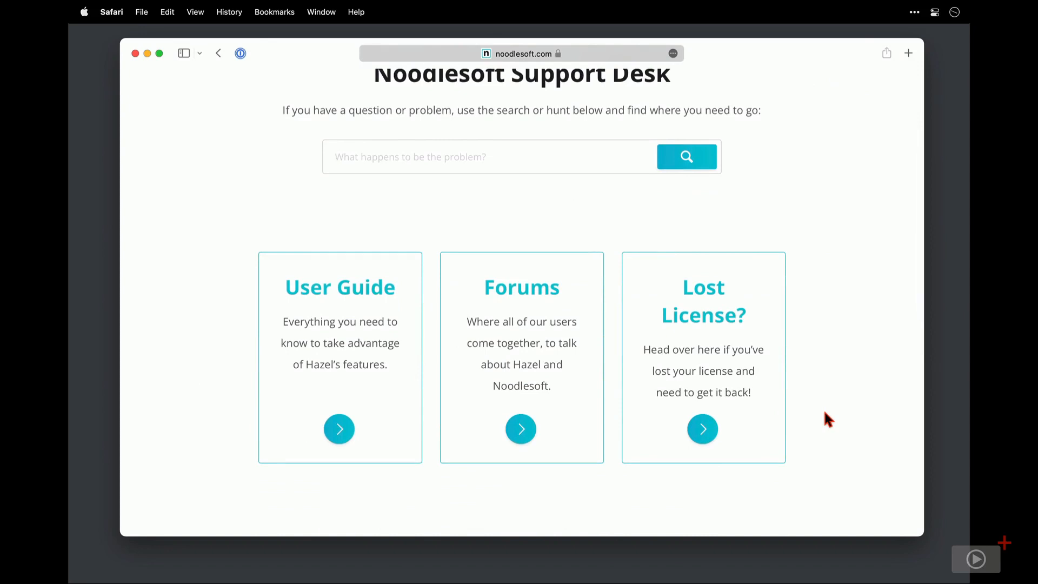
pyautogui.moveTo(398, 321)
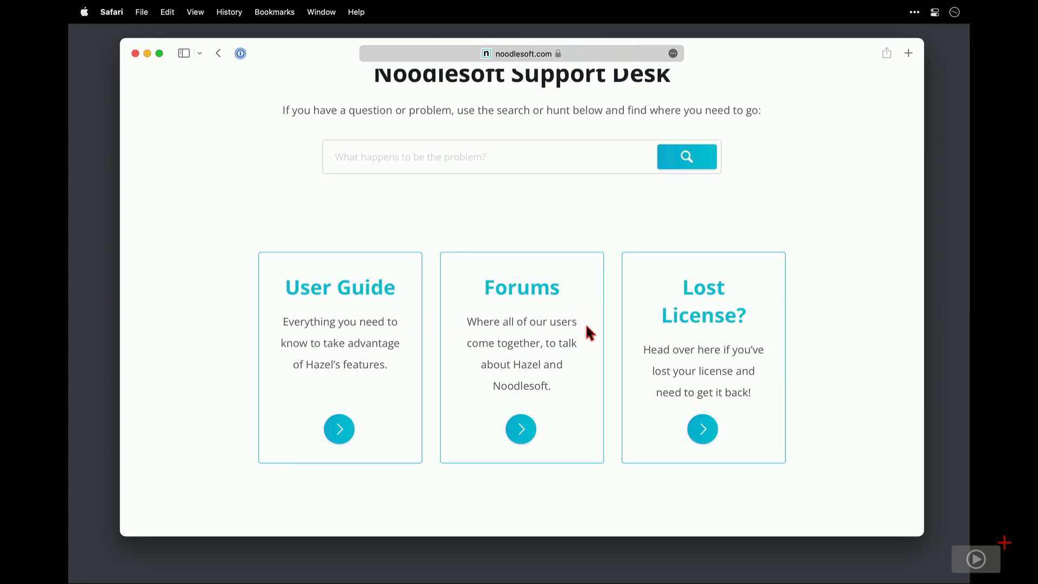
pyautogui.moveTo(611, 327)
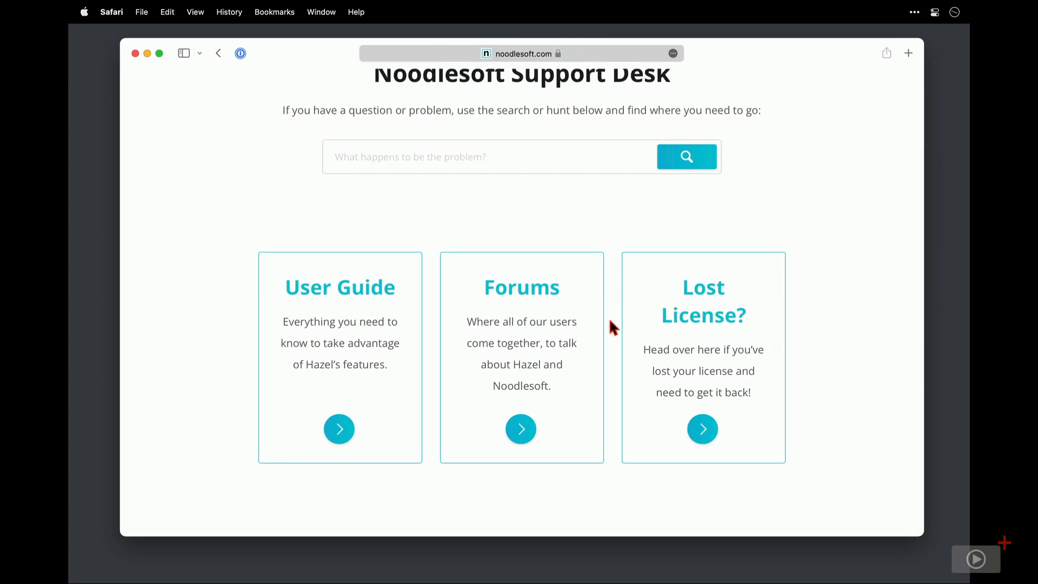
pyautogui.moveTo(761, 339)
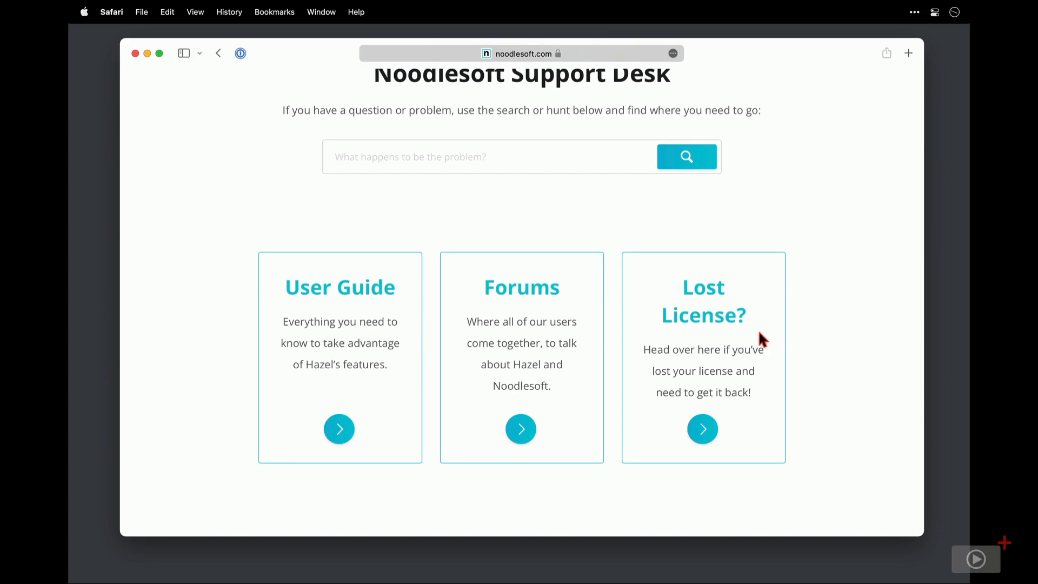
pyautogui.scroll(-3)
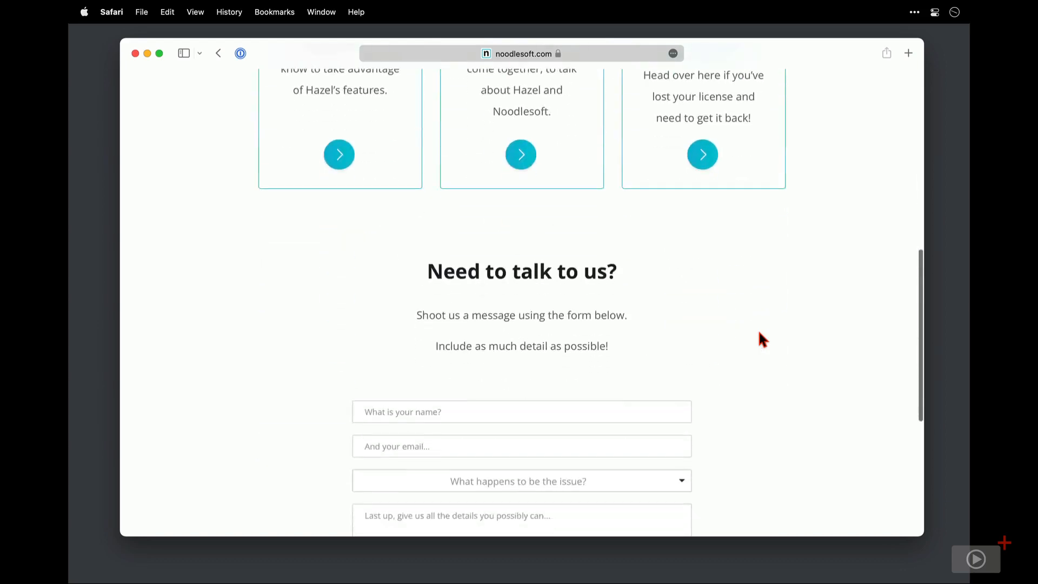
pyautogui.scroll(-3)
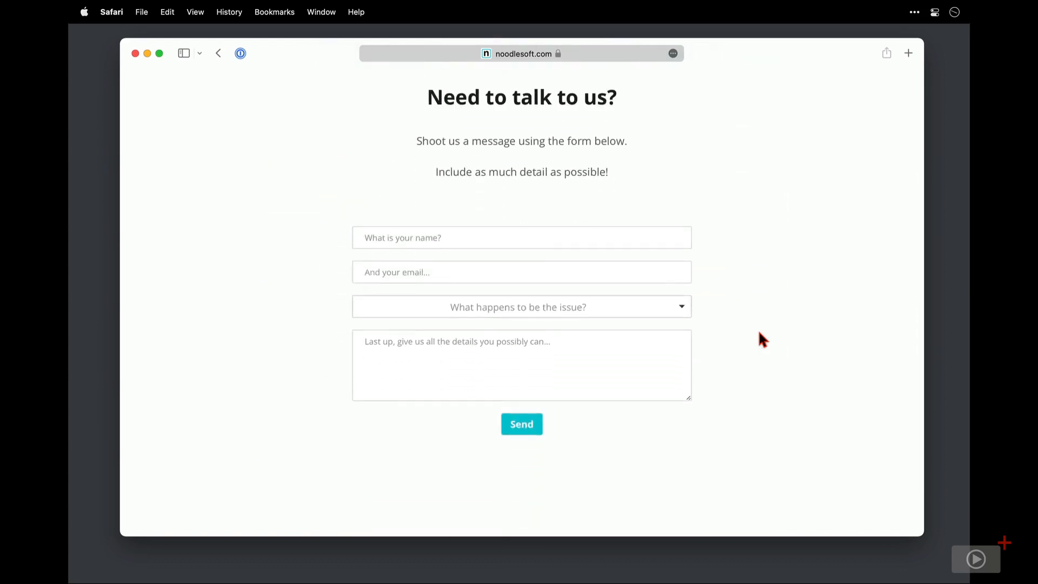
pyautogui.click(219, 53)
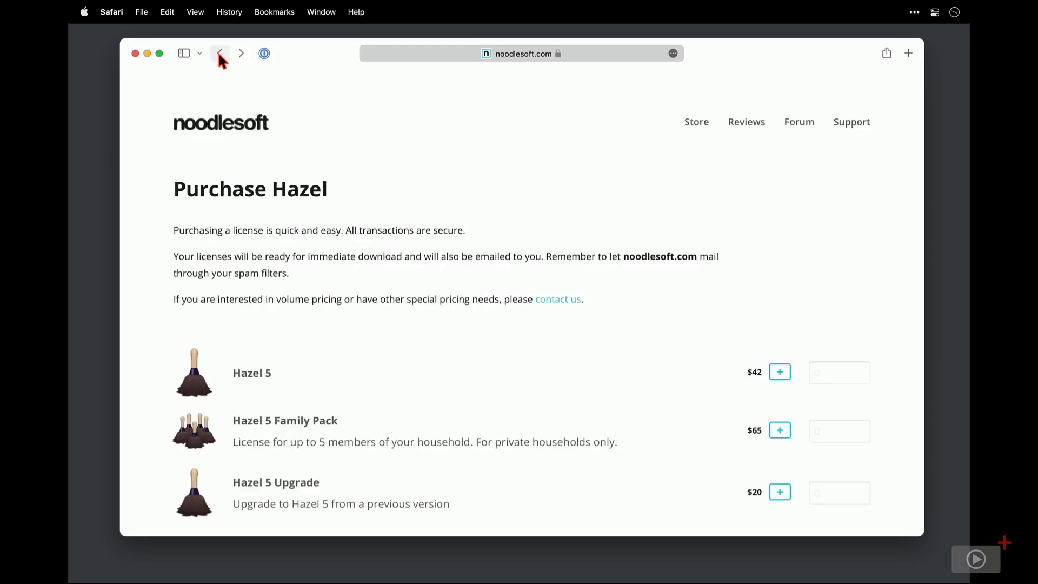
# Download Hazel-5.1.2.dmg from the Hazel home page and mount it from Safari's Downloads
pyautogui.click(219, 53)
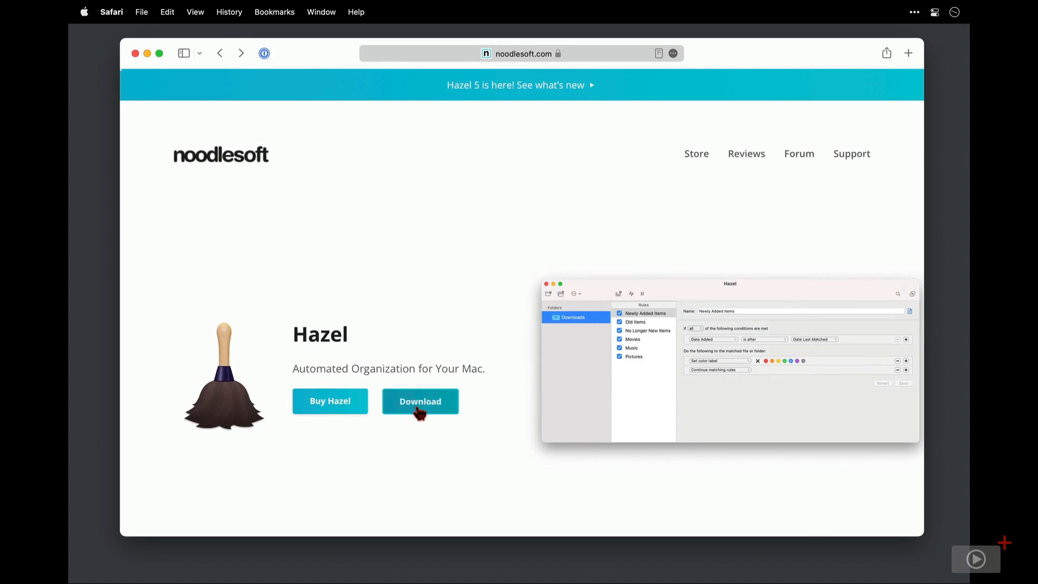
pyautogui.click(420, 401)
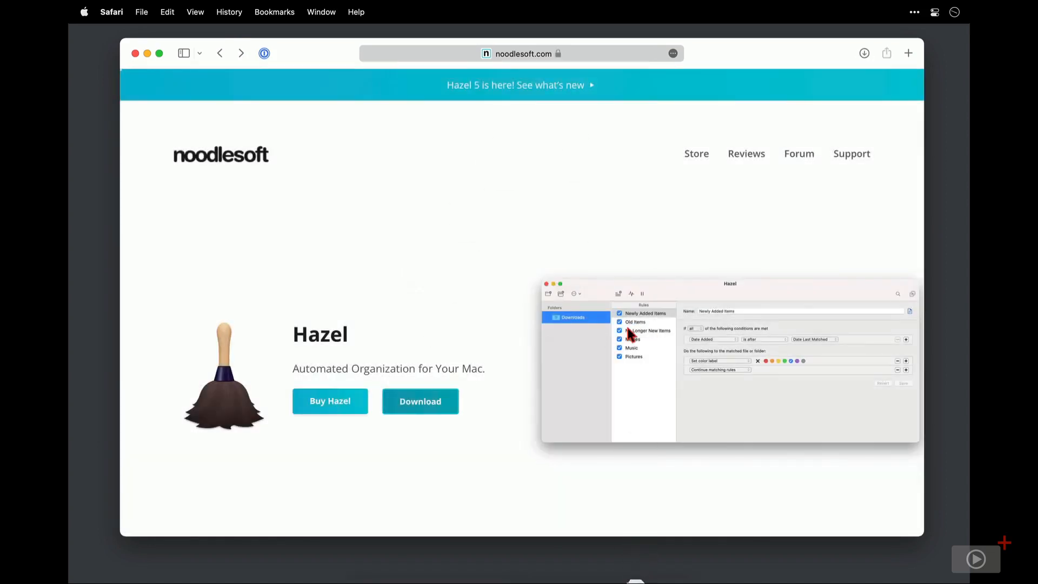
pyautogui.click(864, 53)
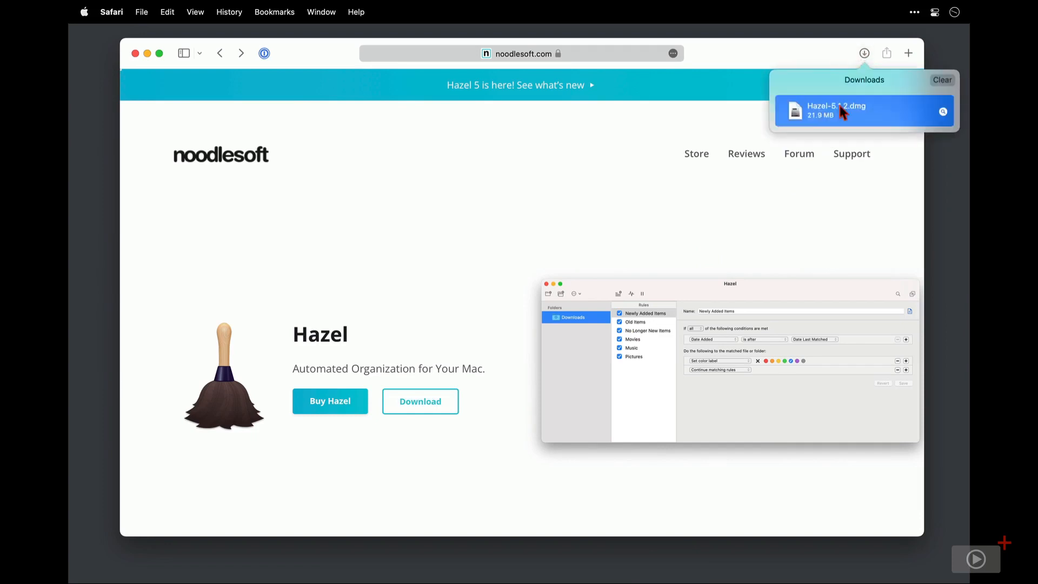
pyautogui.doubleClick(847, 111)
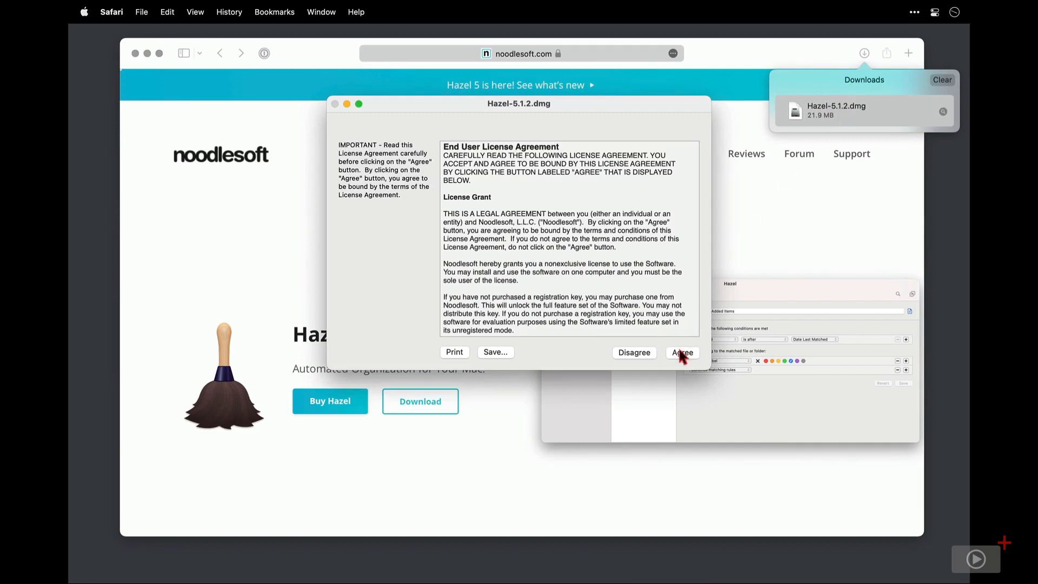
# Accept the license, launch Hazel from the disk image and install it into Applications
pyautogui.click(682, 352)
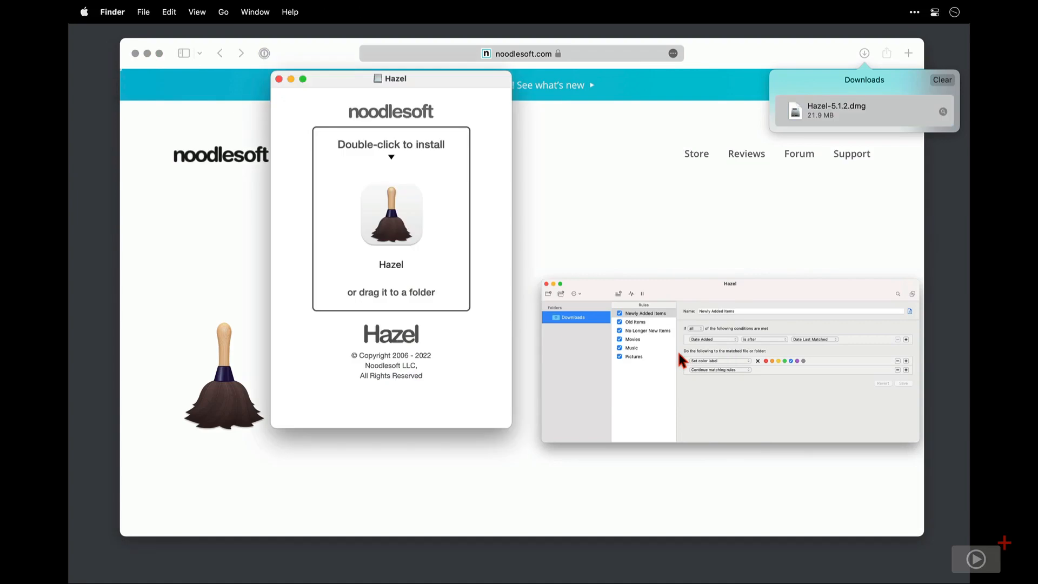
pyautogui.click(391, 217)
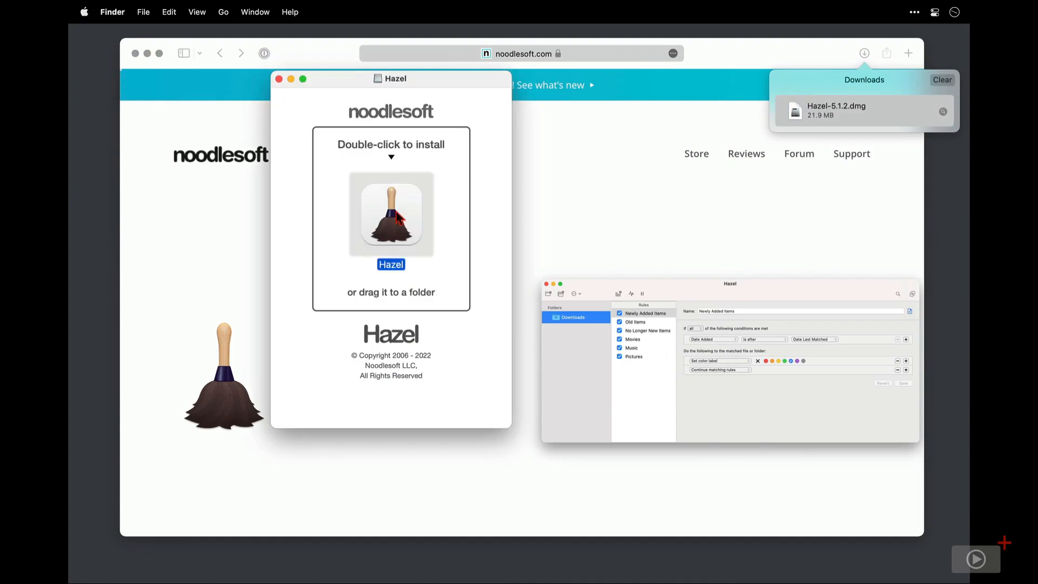
pyautogui.doubleClick(390, 216)
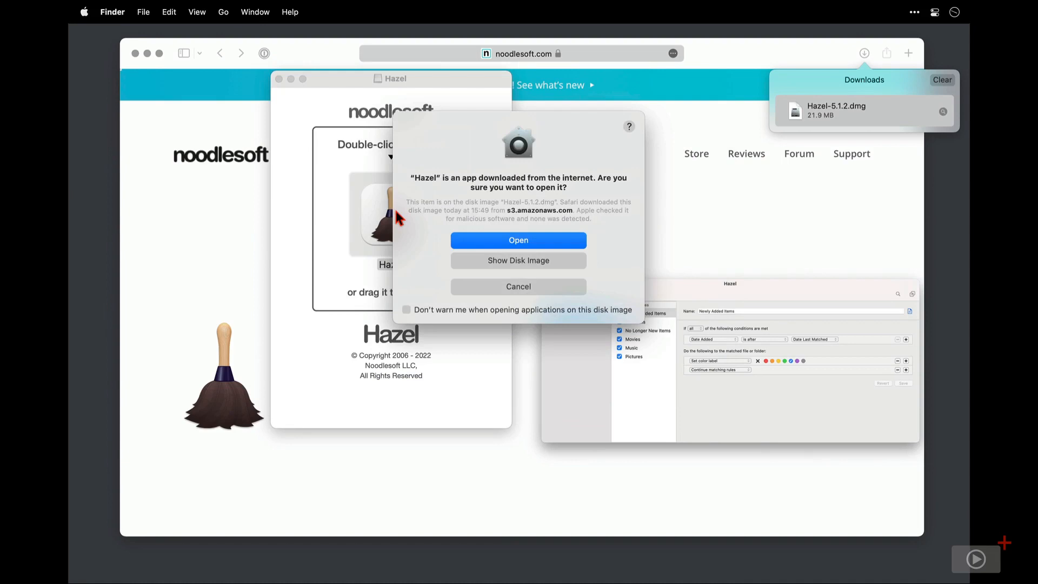
pyautogui.moveTo(470, 254)
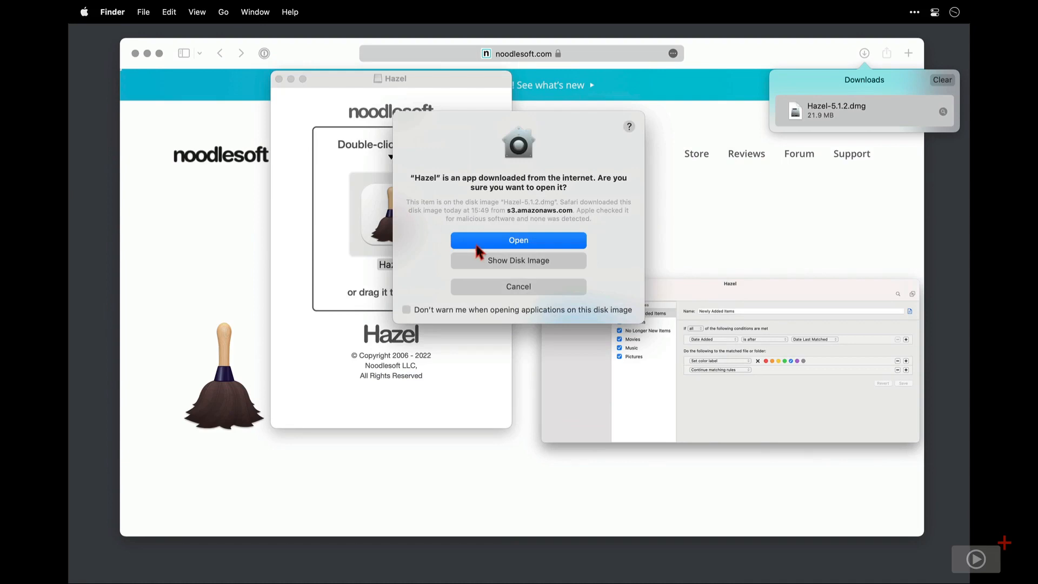
pyautogui.click(519, 240)
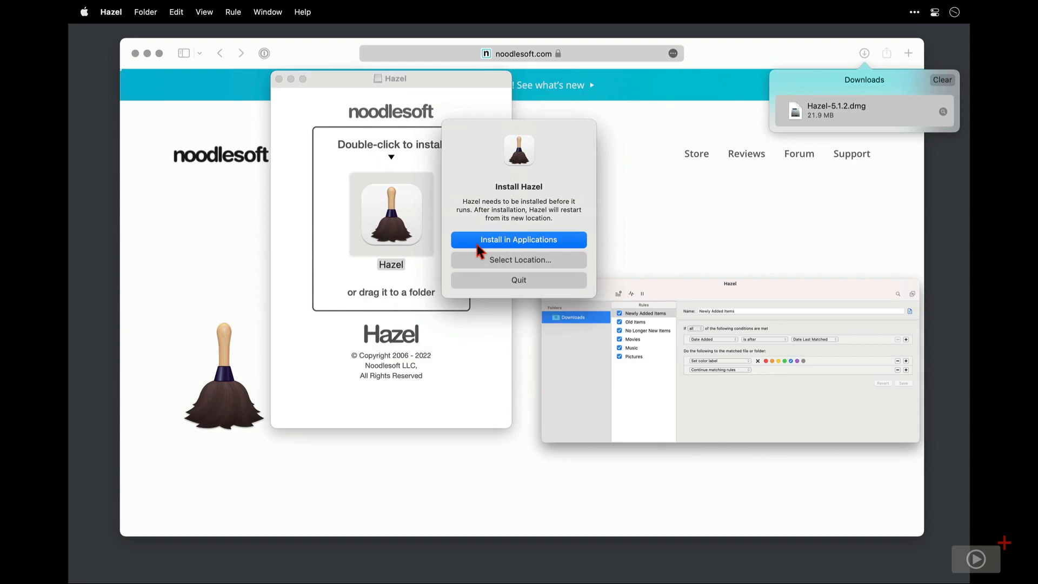
pyautogui.moveTo(478, 274)
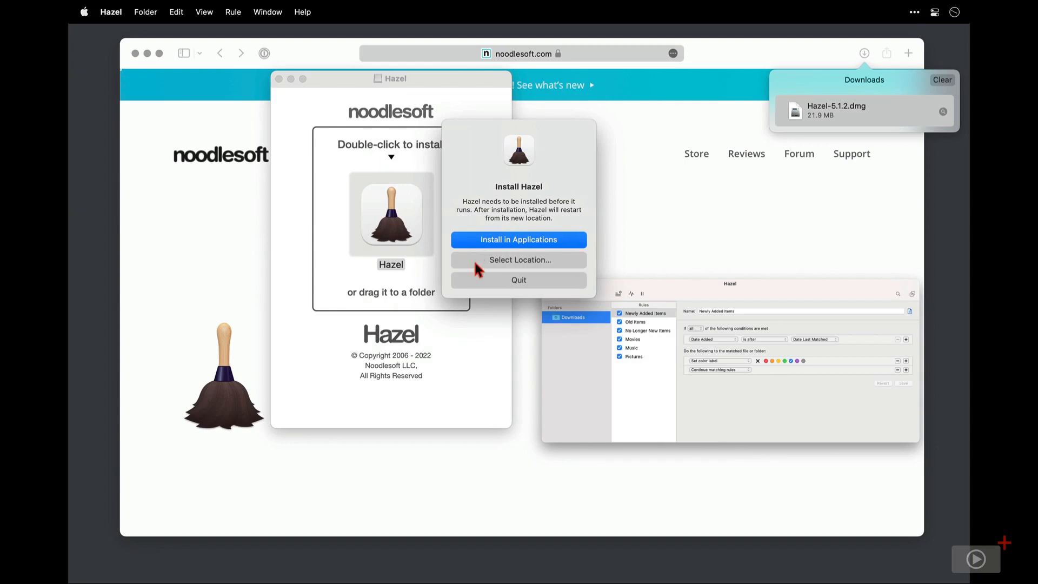
pyautogui.click(519, 279)
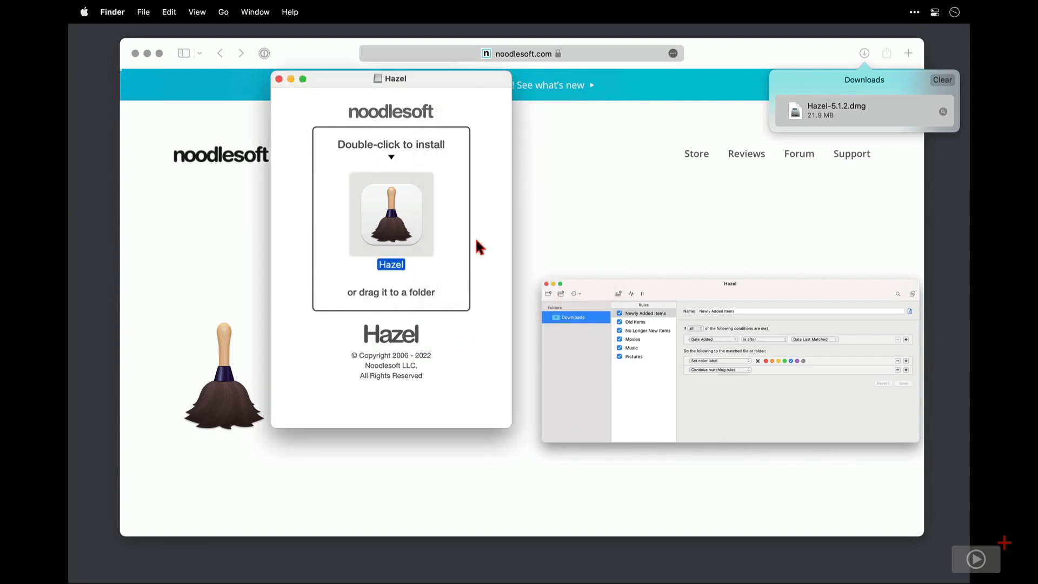
pyautogui.doubleClick(390, 216)
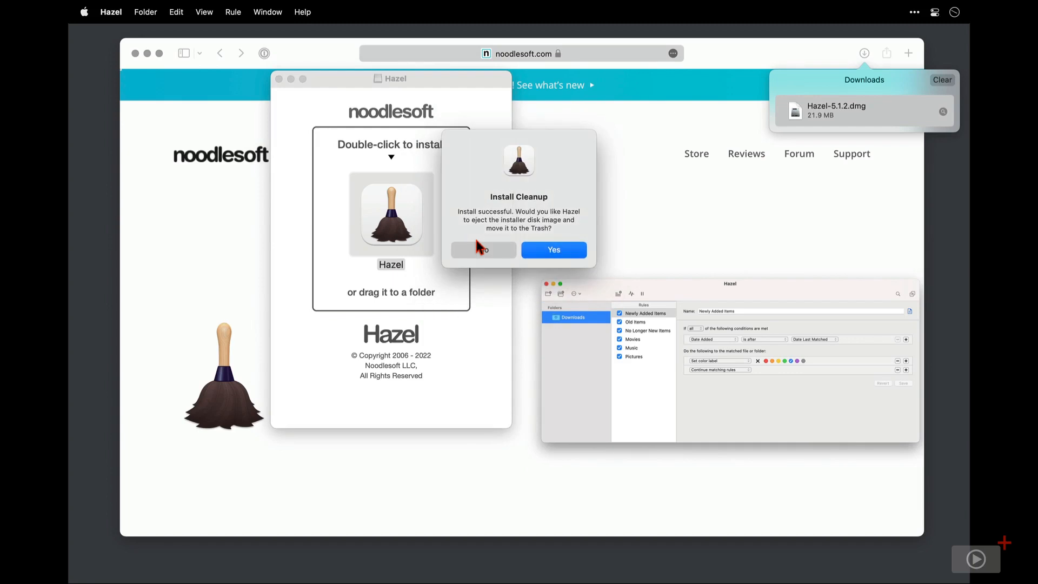
# Keep the installer disk image and allow Hazel to send notifications
pyautogui.click(554, 250)
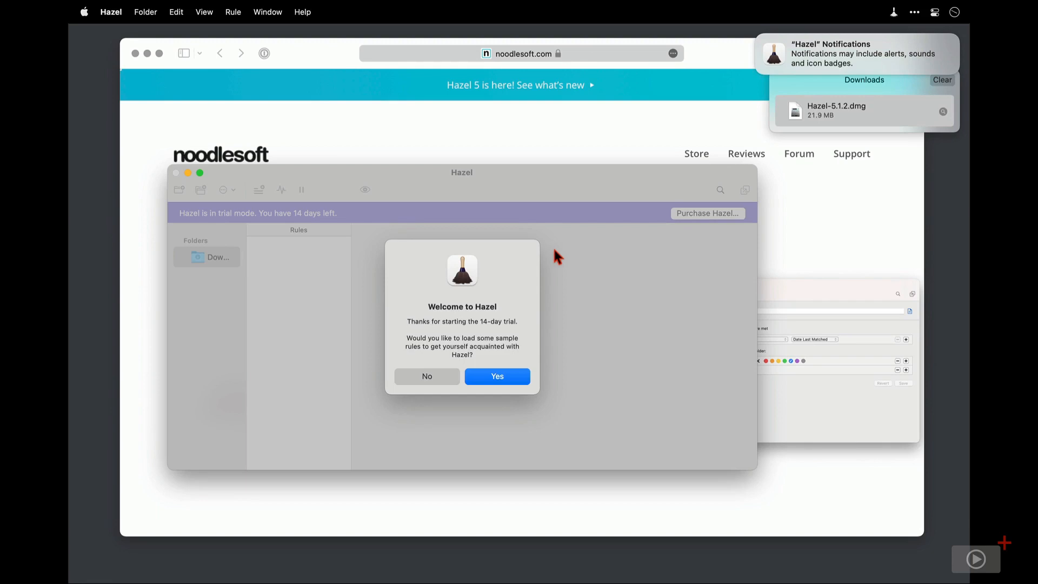
pyautogui.click(933, 63)
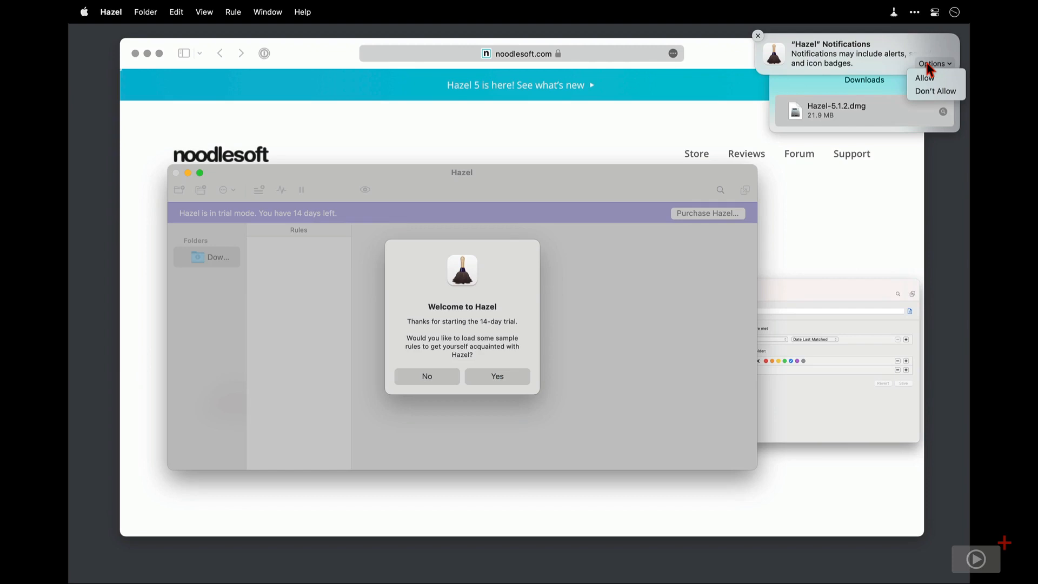
pyautogui.click(924, 78)
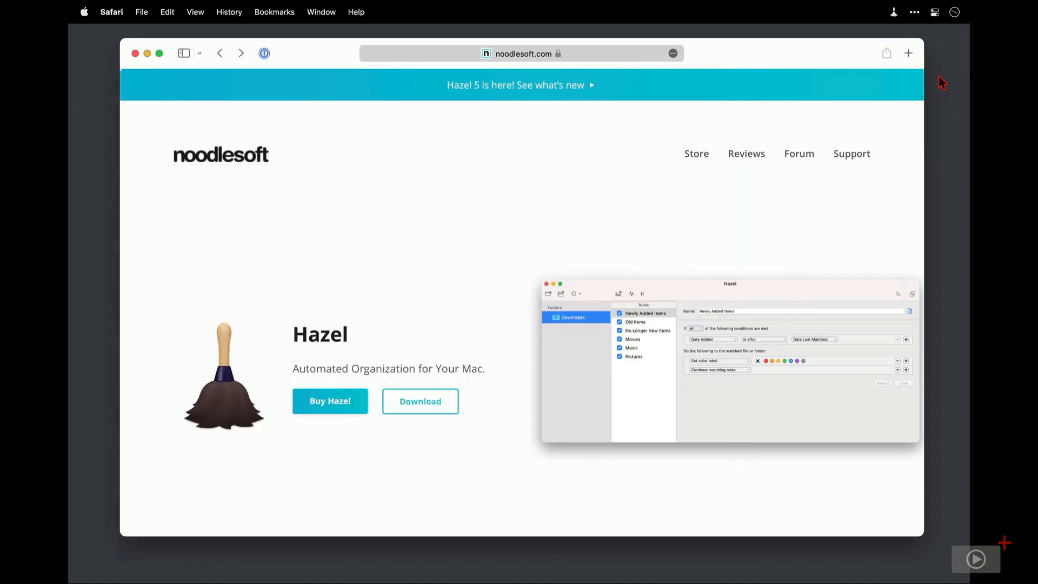
pyautogui.moveTo(800, 55)
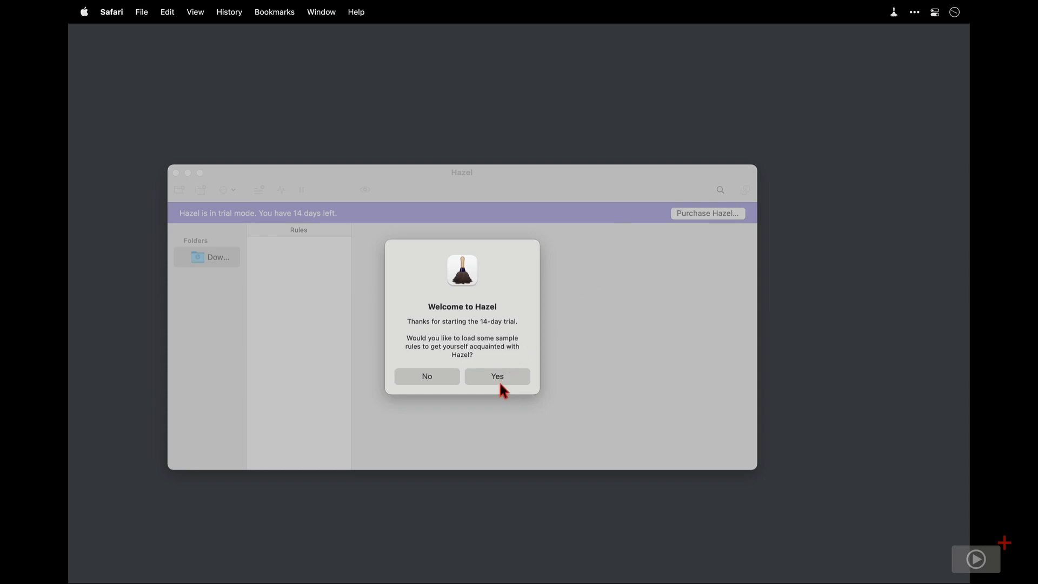
# Load the sample rules, dismiss the Rules Loaded message and enlarge the rules window
pyautogui.click(497, 377)
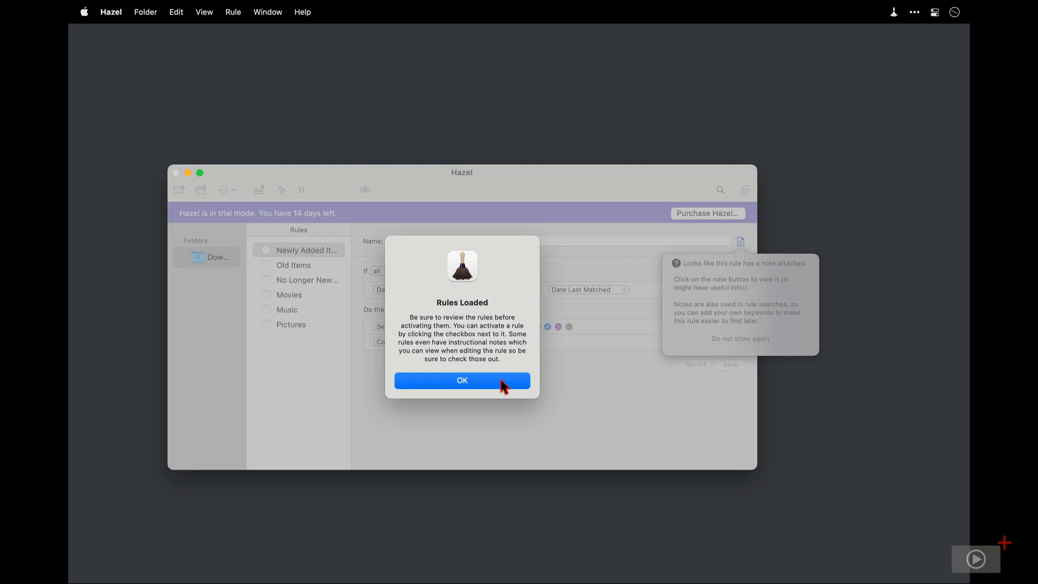
pyautogui.click(462, 381)
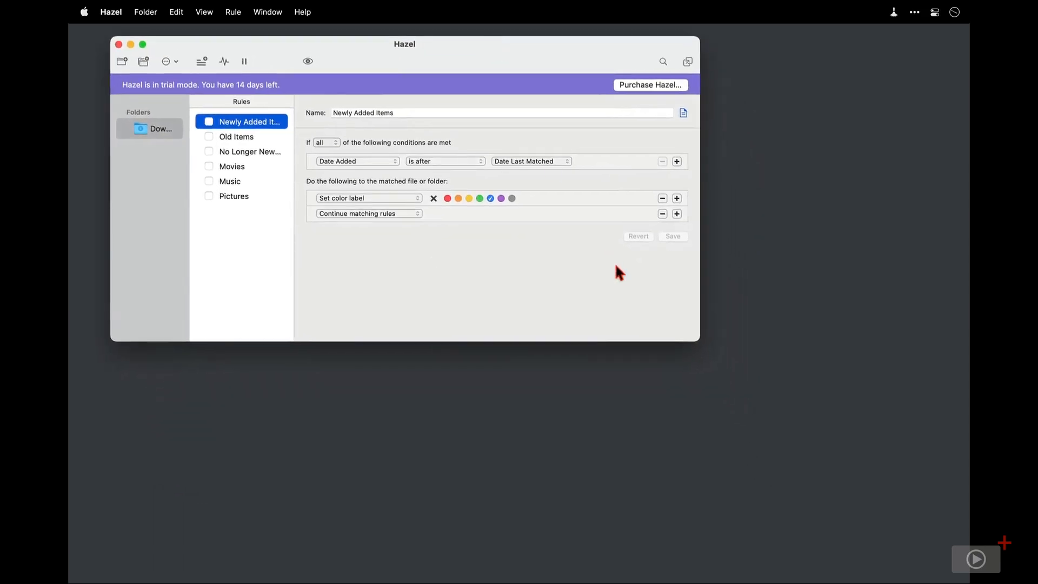
pyautogui.moveTo(699, 341); pyautogui.dragTo(917, 483)
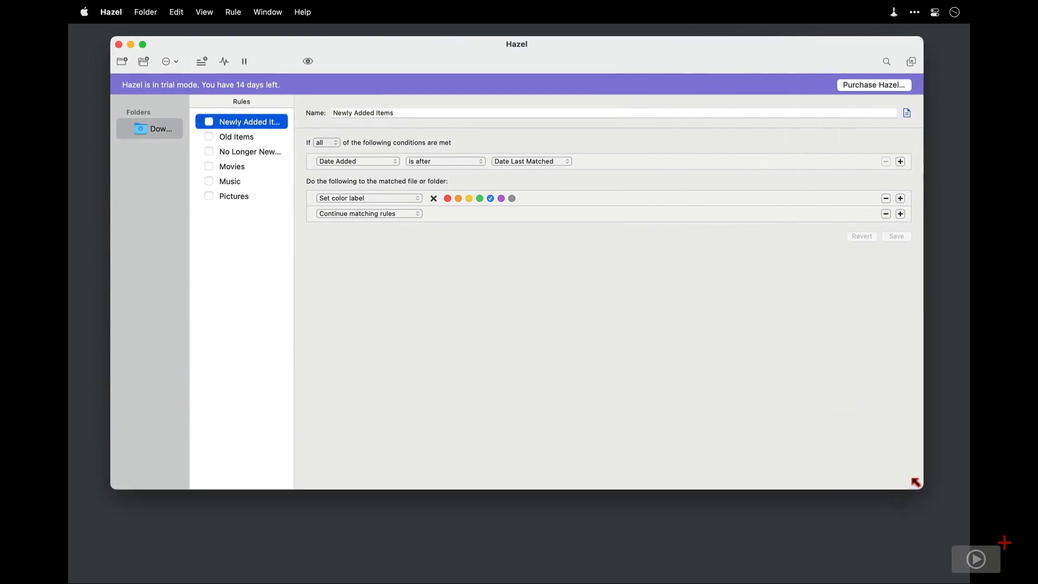